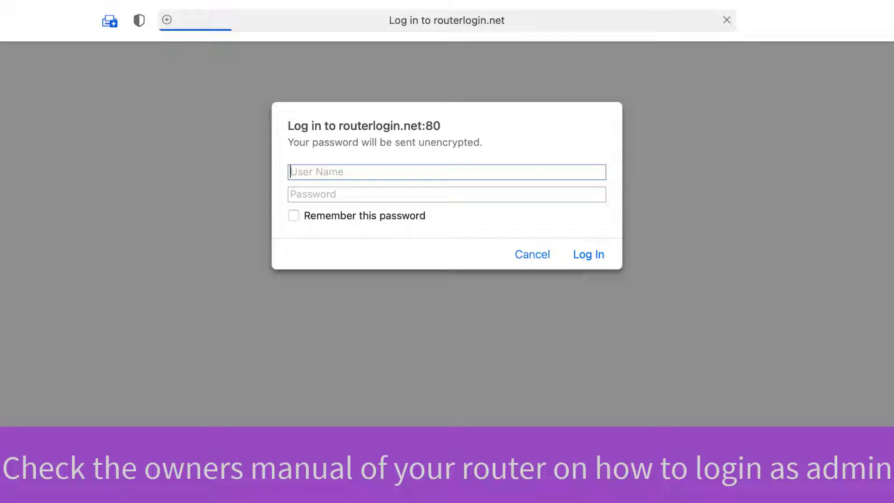
Log in as 'admin' and open Access Control under the Security menu
type("admin")
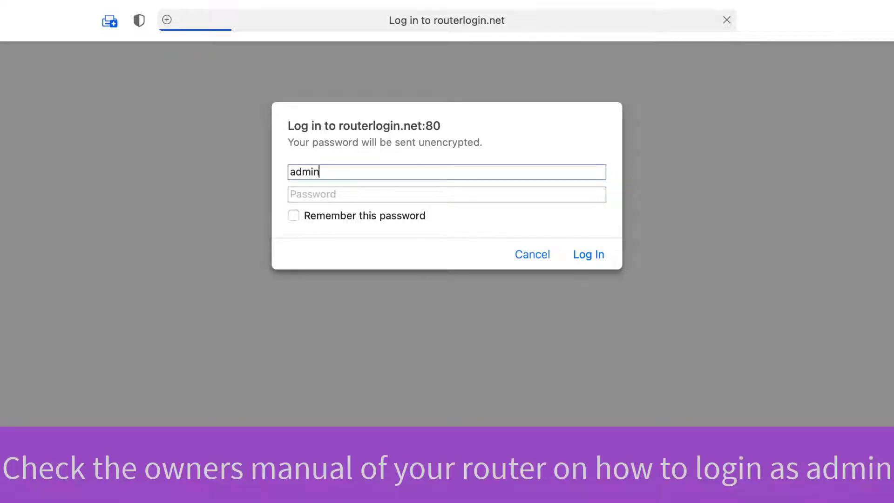
left_click(588, 254)
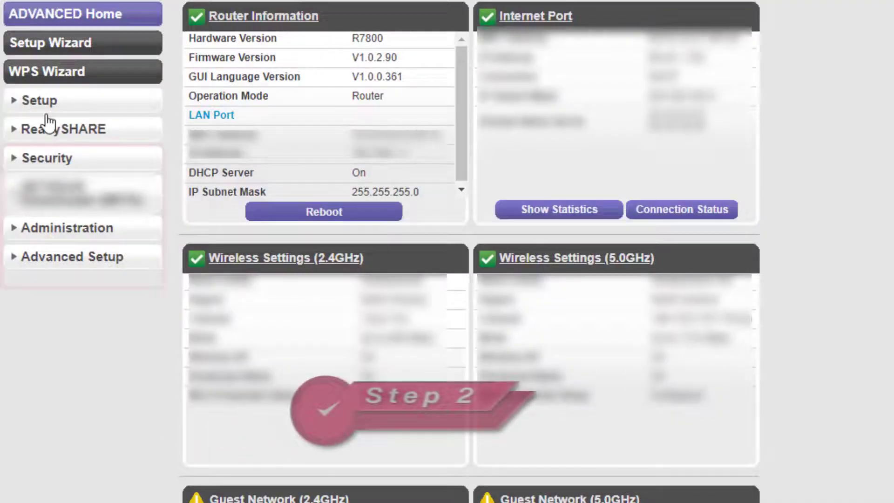
left_click(47, 157)
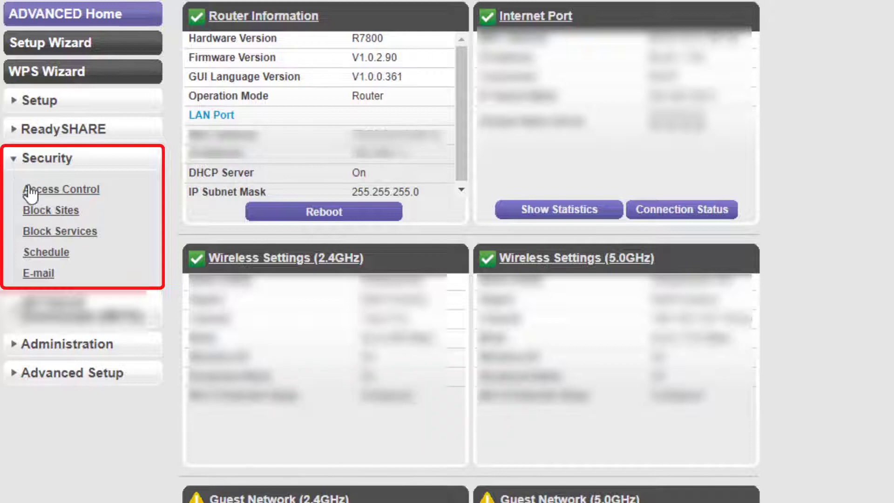
left_click(61, 189)
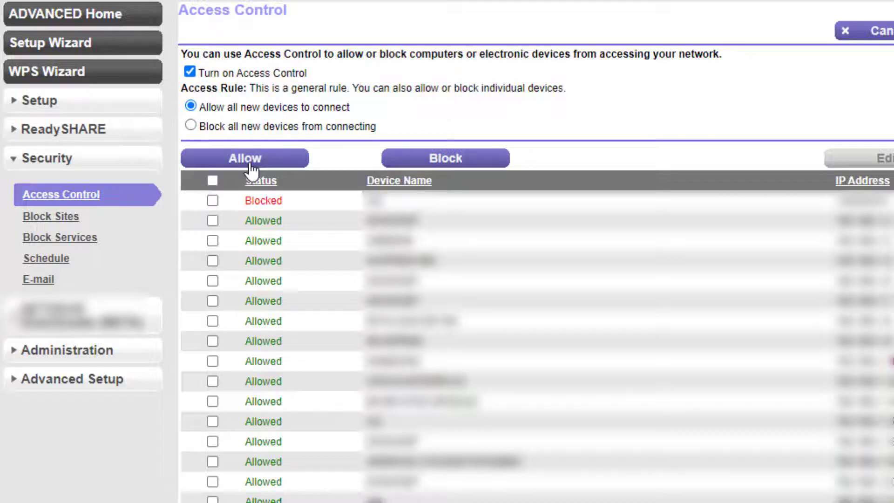
mouse_move(279, 182)
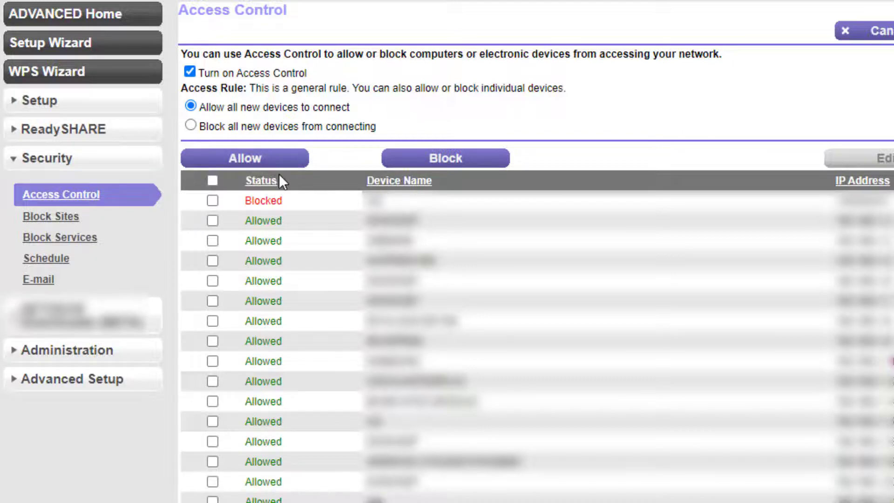
mouse_move(278, 170)
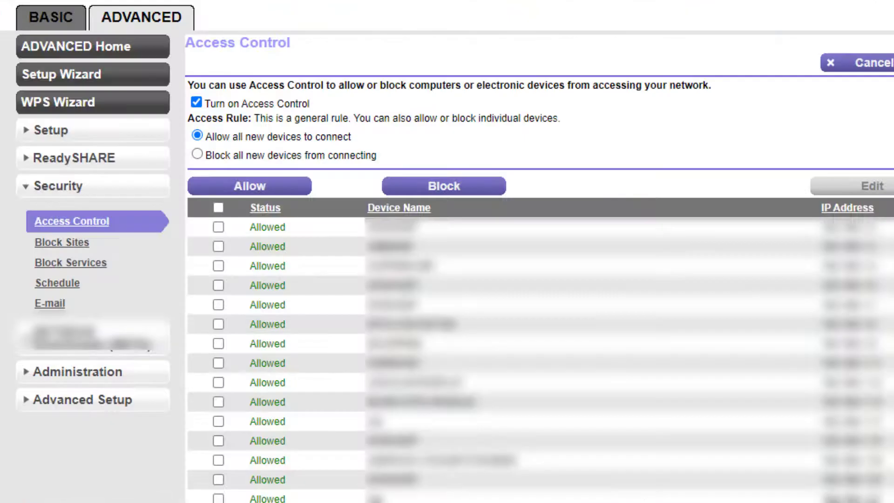
mouse_move(280, 23)
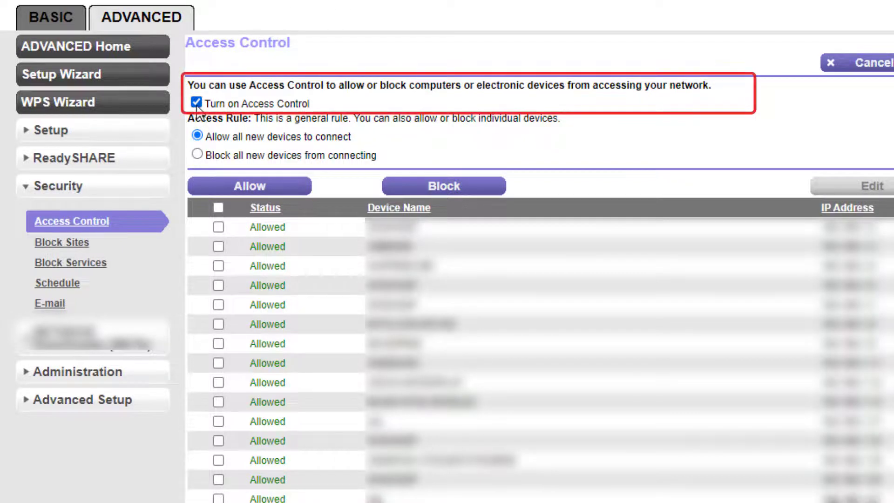
Uncheck 'Turn on Access Control' so the access rules and device list grey out
left_click(196, 105)
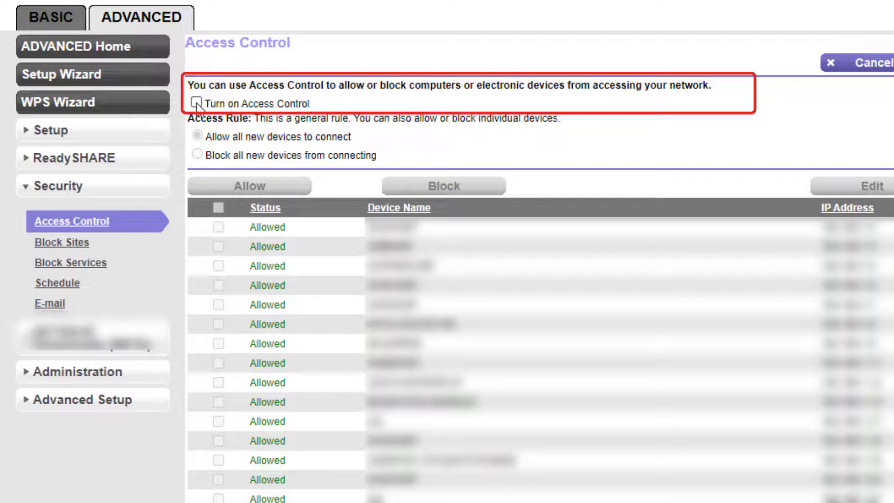